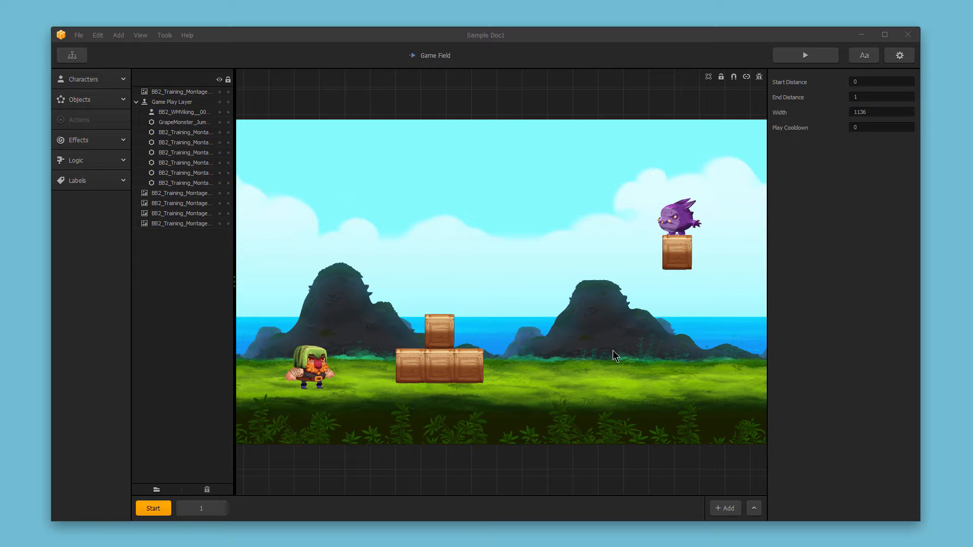
mouse_move(772, 138)
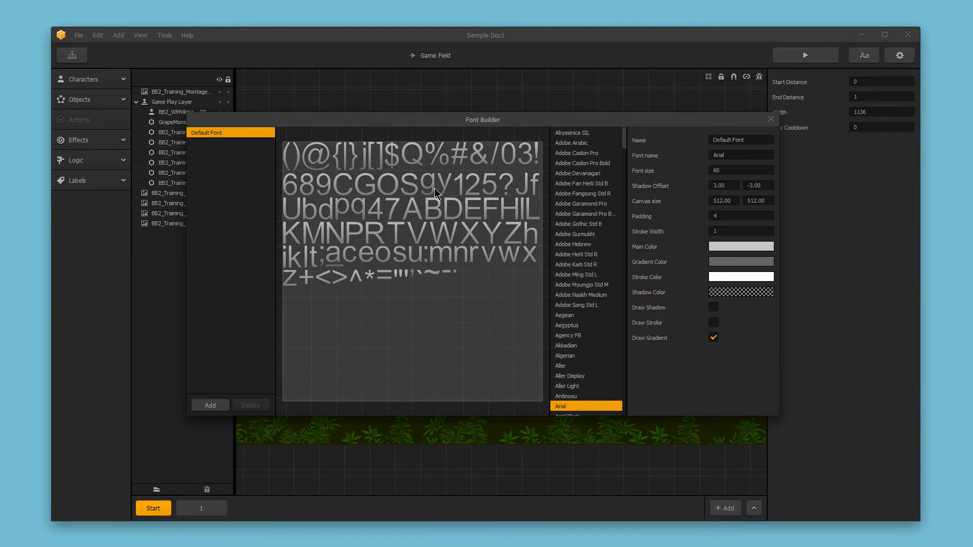
mouse_move(357, 319)
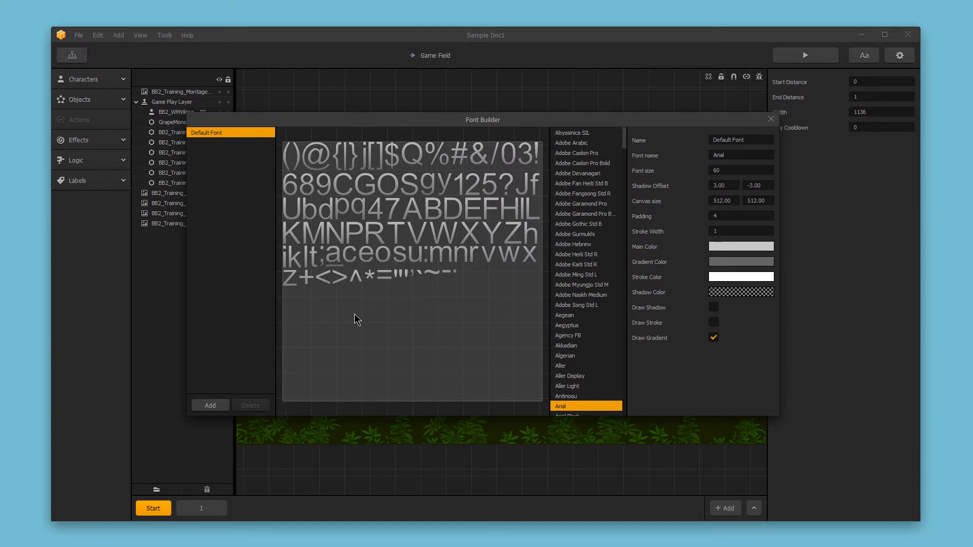
mouse_move(236, 164)
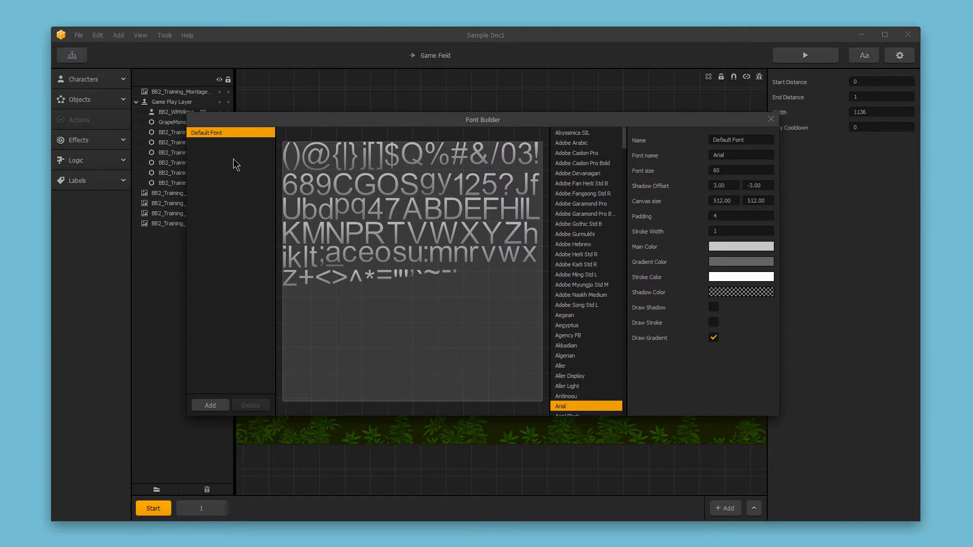
mouse_move(228, 148)
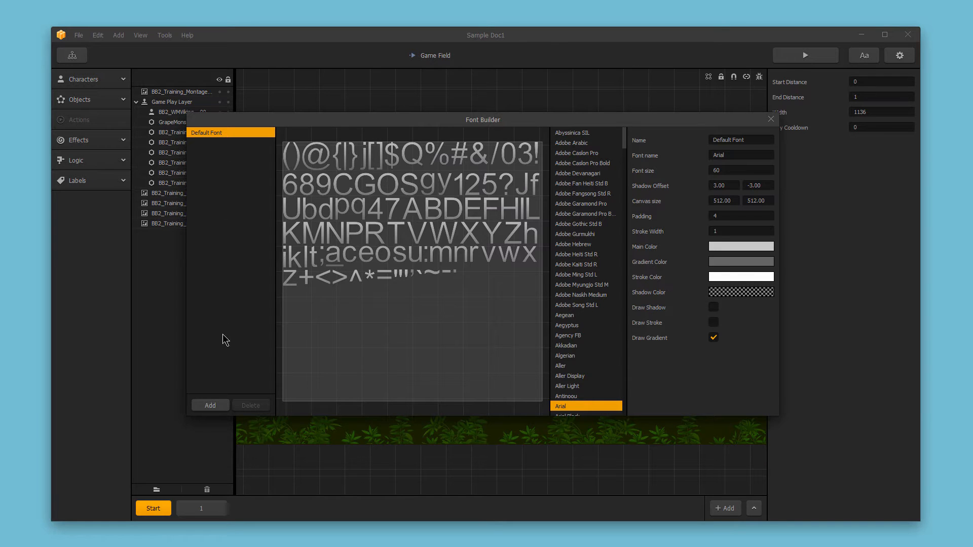
Step: Add a new font and, after trying several Adobe typefaces, settle on Adobe Gothic Std B
left_click(210, 405)
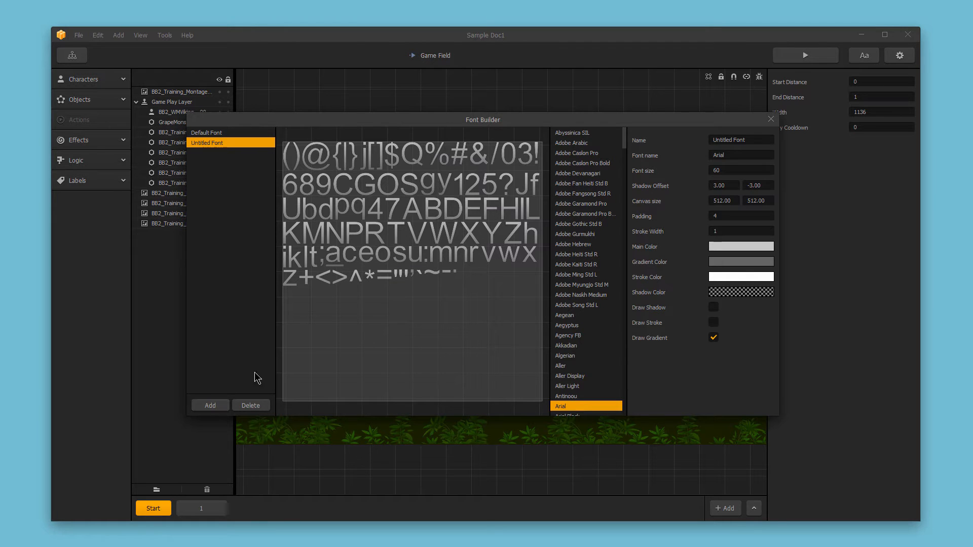
left_click(577, 254)
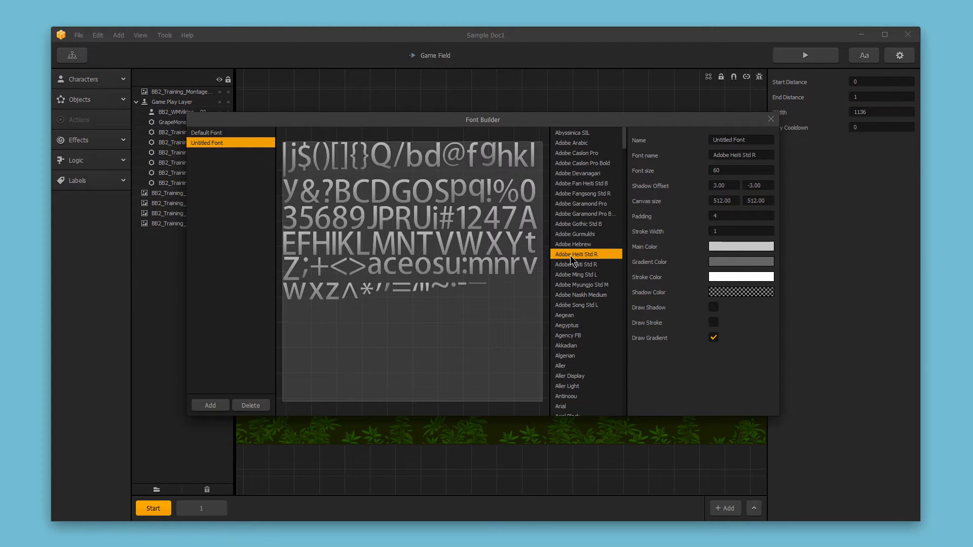
left_click(582, 294)
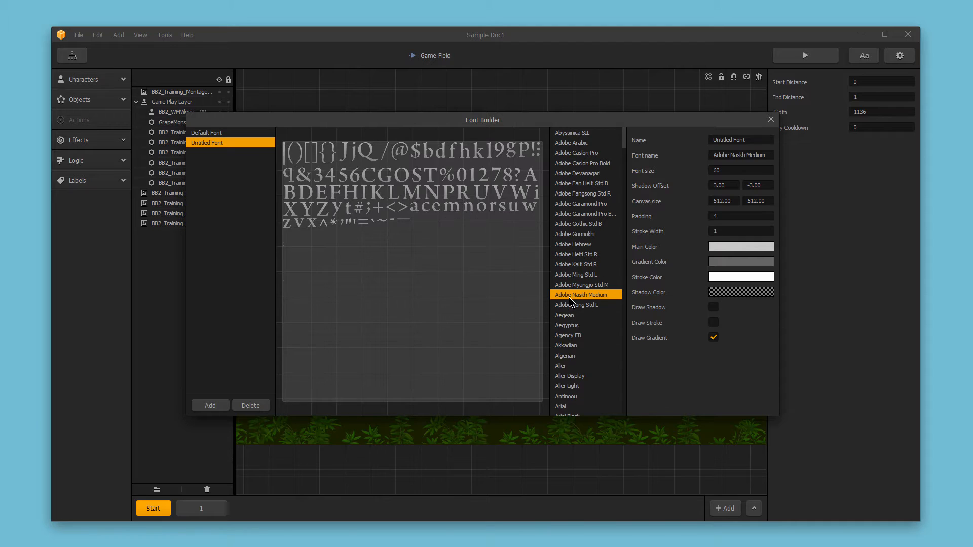
left_click(578, 305)
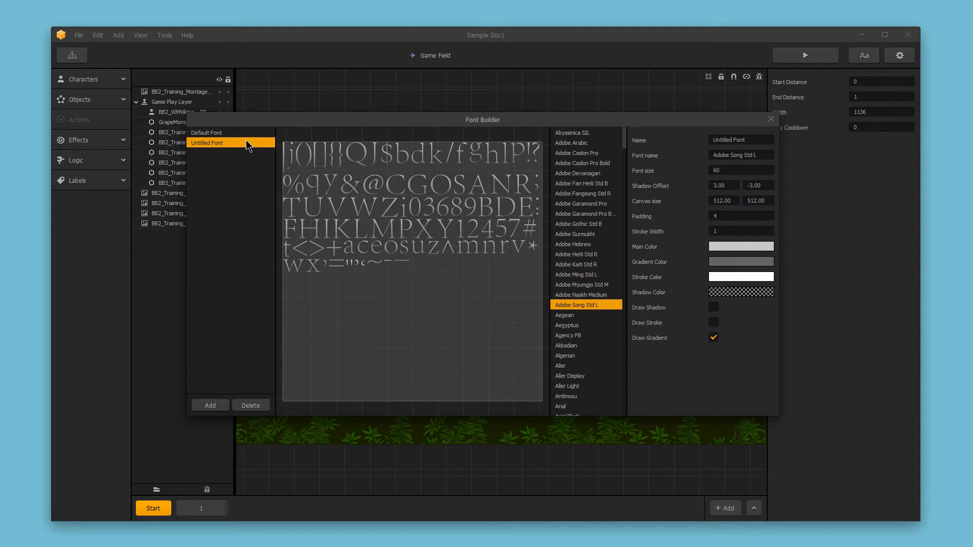
mouse_move(590, 230)
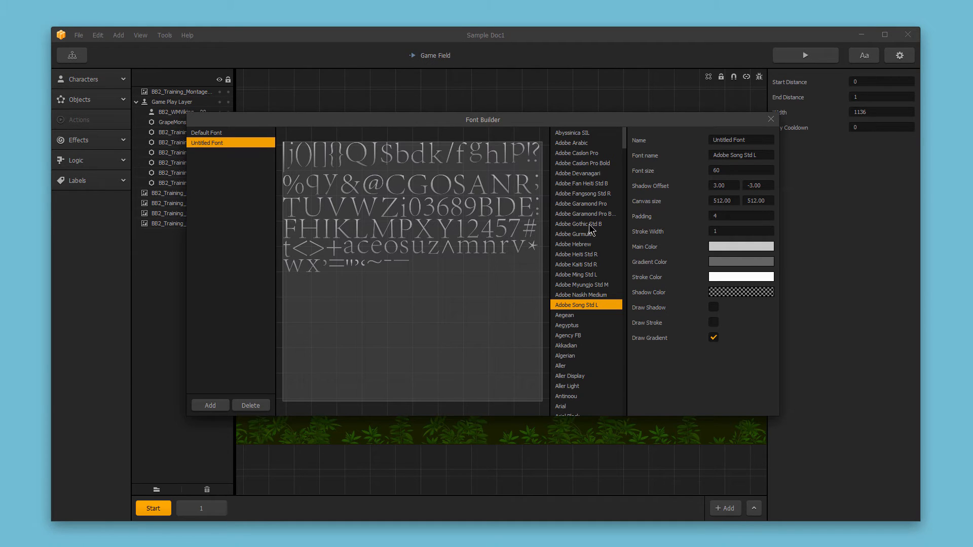
left_click(576, 234)
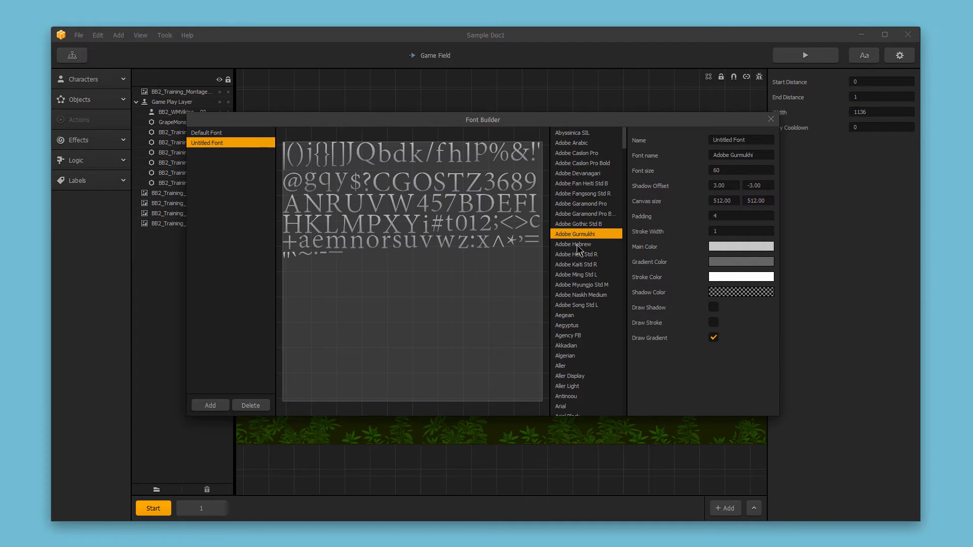
left_click(576, 263)
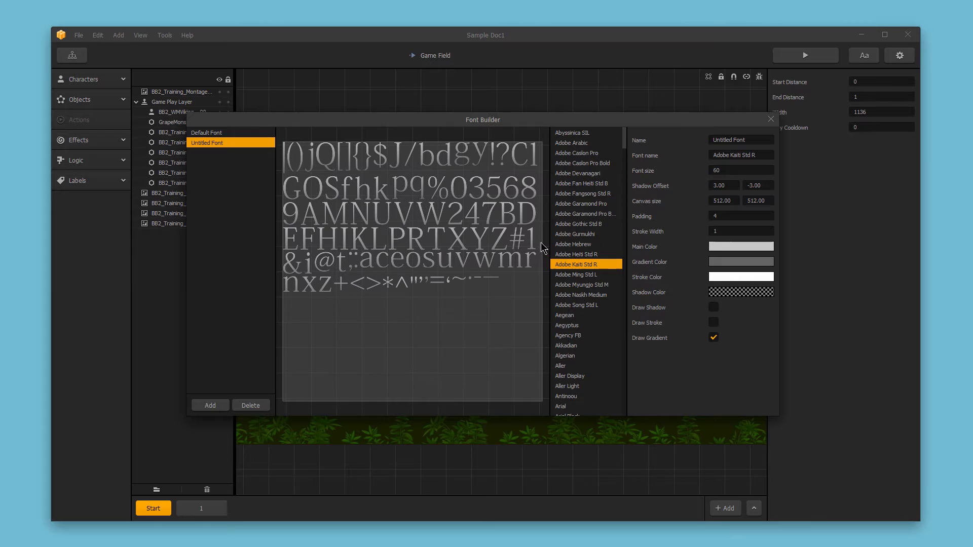
mouse_move(476, 222)
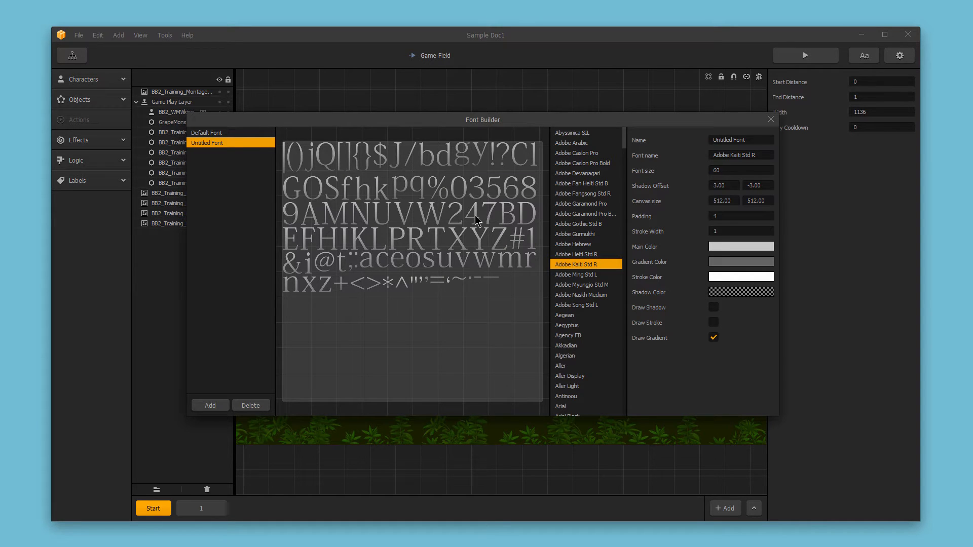
left_click(581, 224)
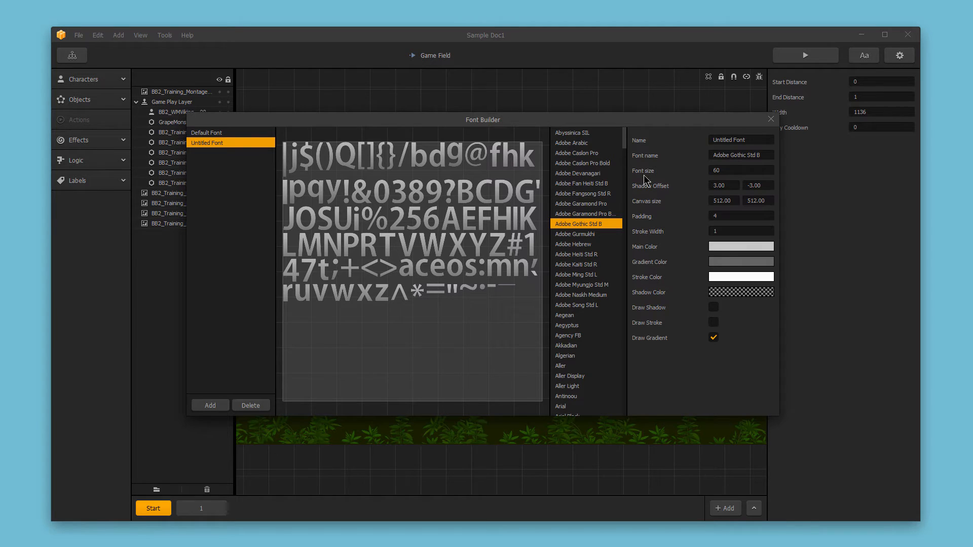
Step: Name the new font 'Titling Font', keeping Adobe Gothic Std B at size 60
type("Titling Font")
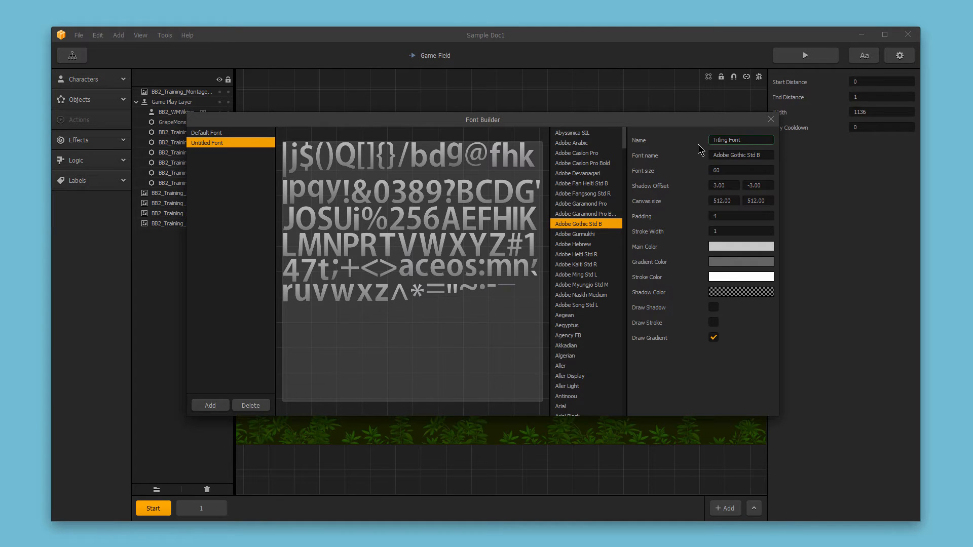
left_click(740, 140)
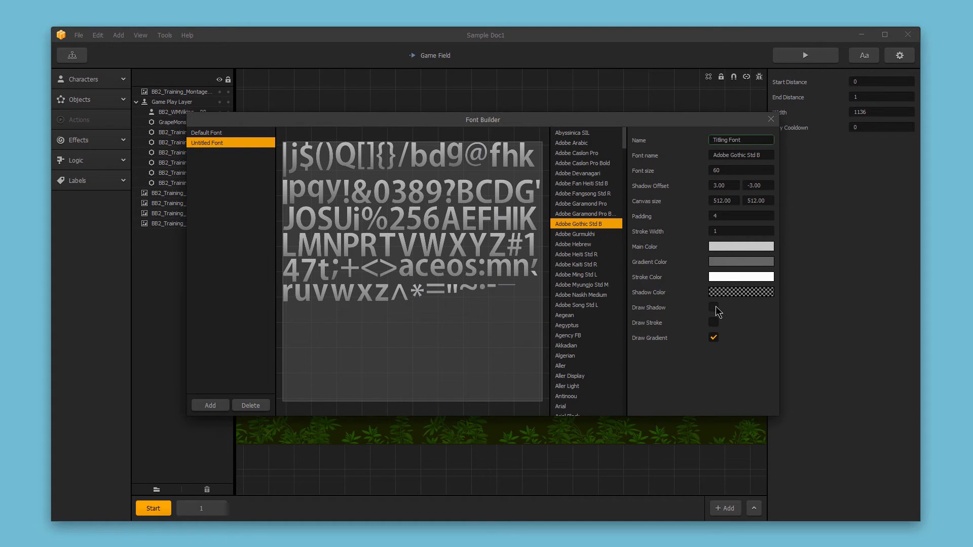
Step: Enable Draw Shadow for Titling Font and set the stroke width to 7
left_click(713, 307)
type("0")
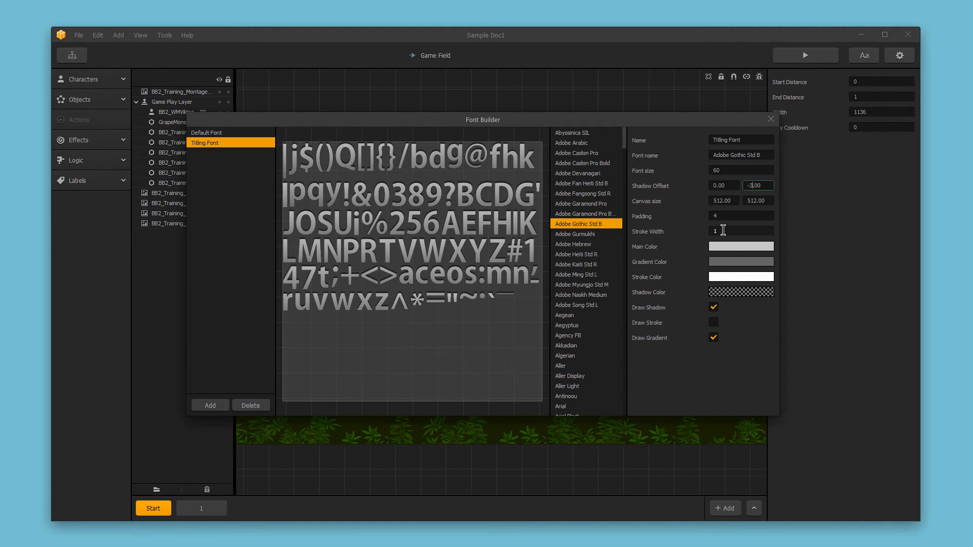
left_click(739, 232)
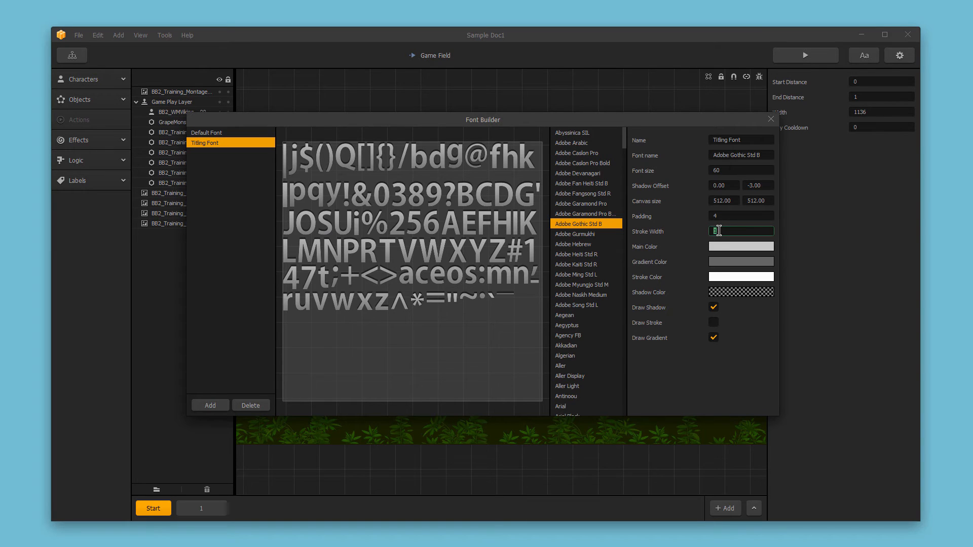
type("7")
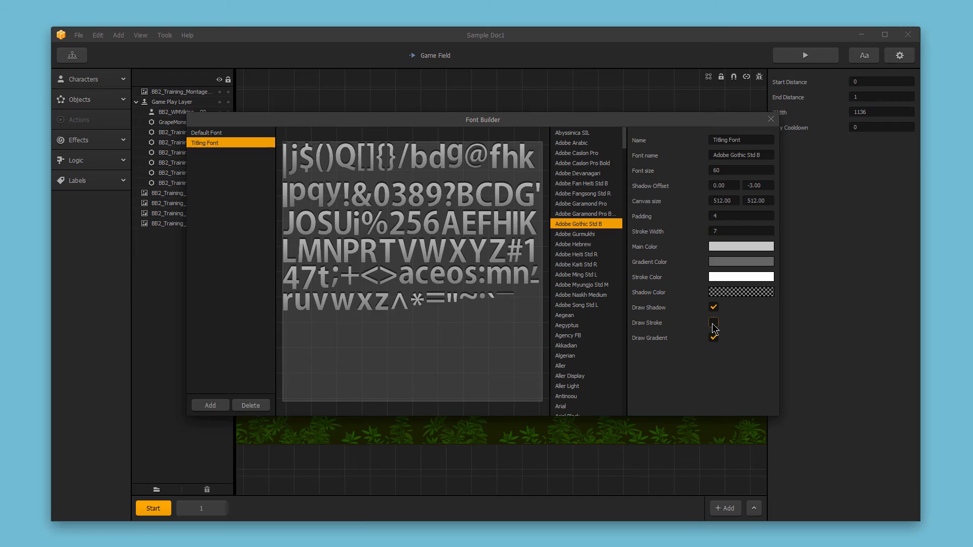
Step: Enable Draw Stroke and change the stroke width value again
left_click(712, 322)
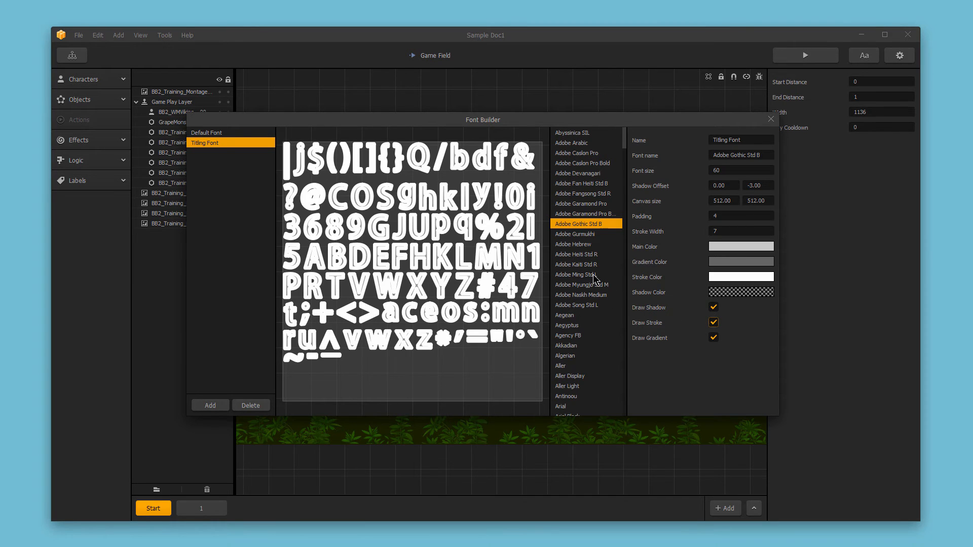
mouse_move(652, 238)
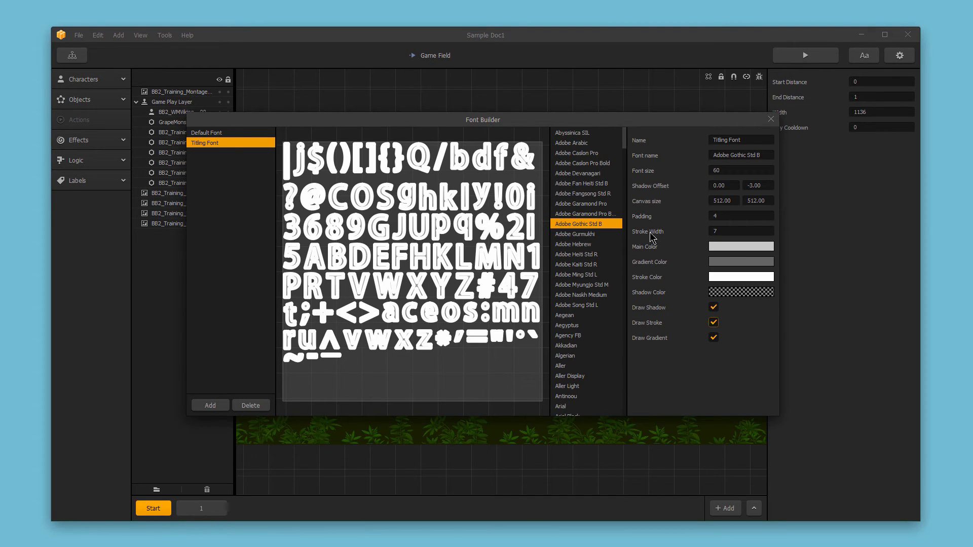
left_click(739, 231)
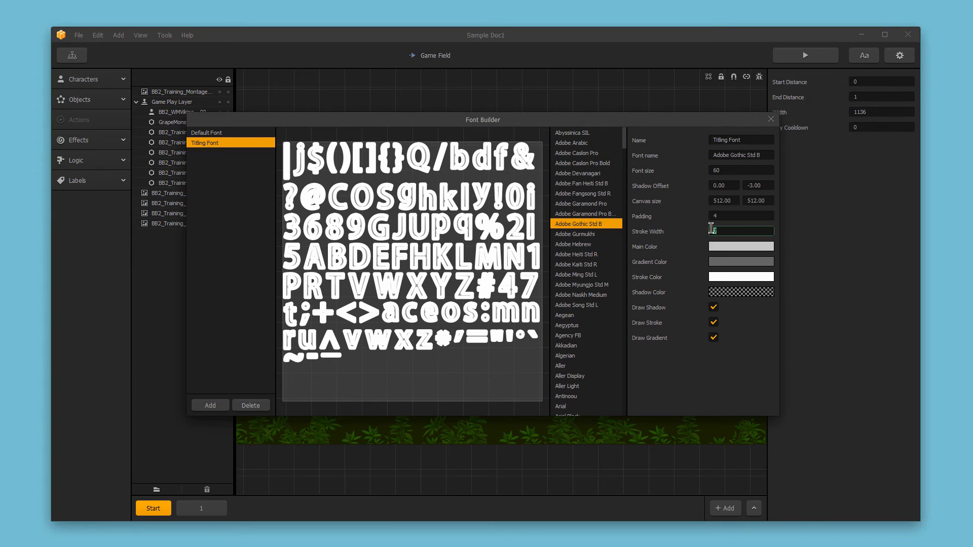
type("4")
type("1")
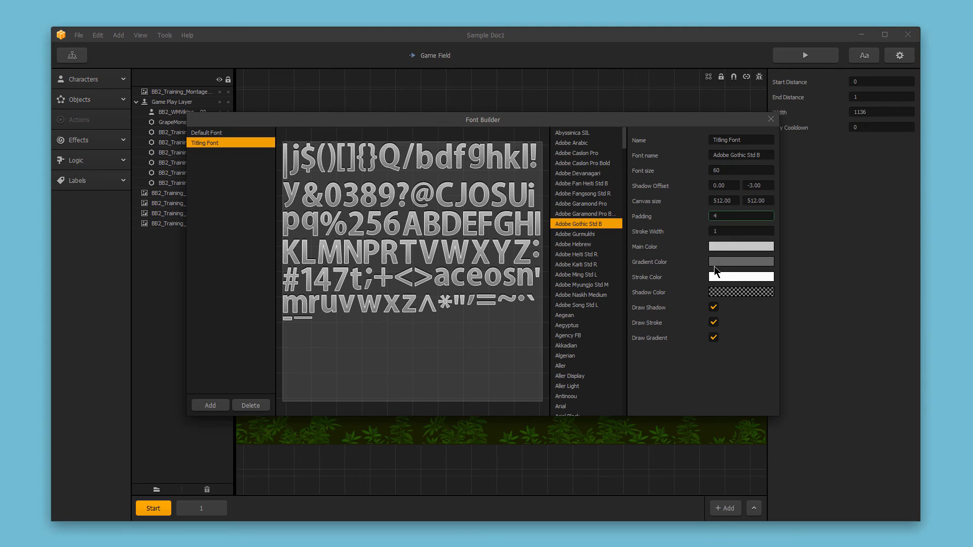
mouse_move(716, 268)
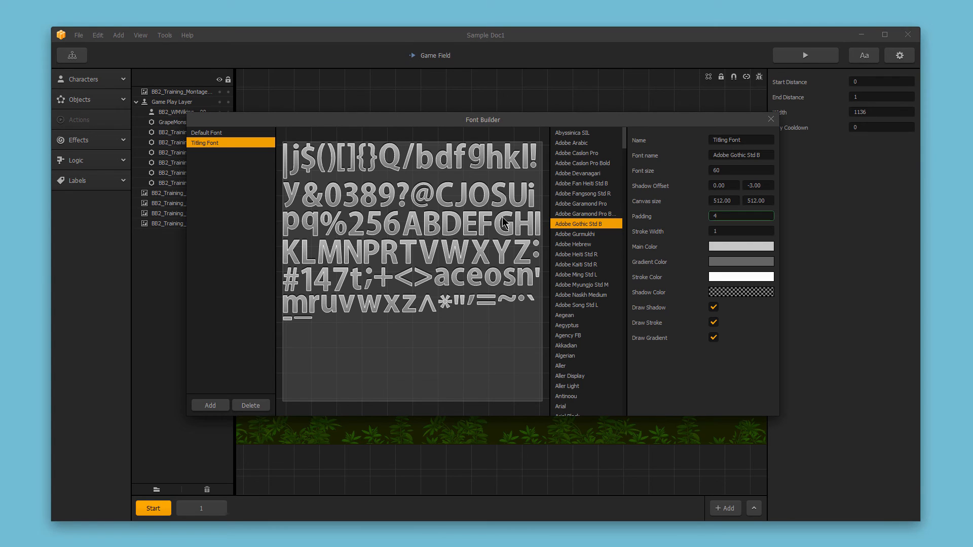
left_click(740, 214)
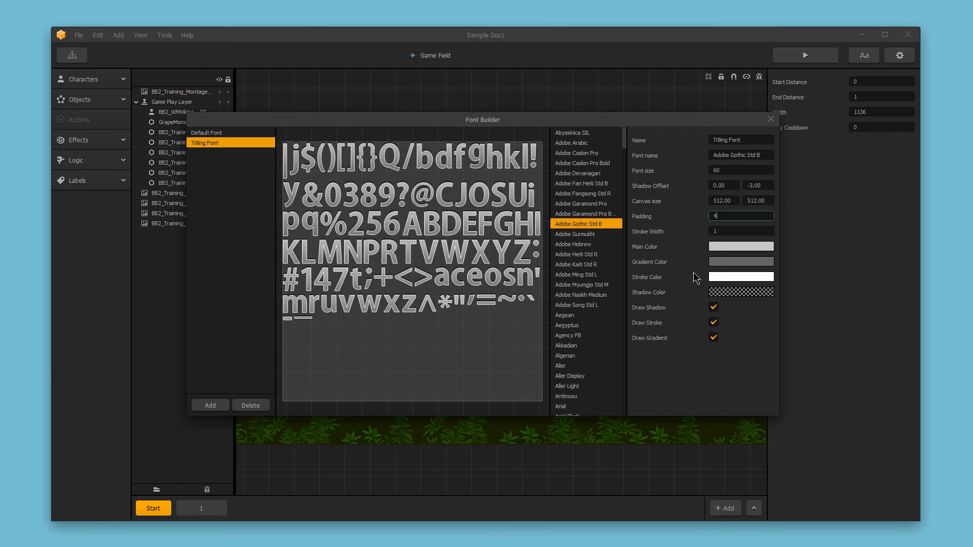
mouse_move(504, 278)
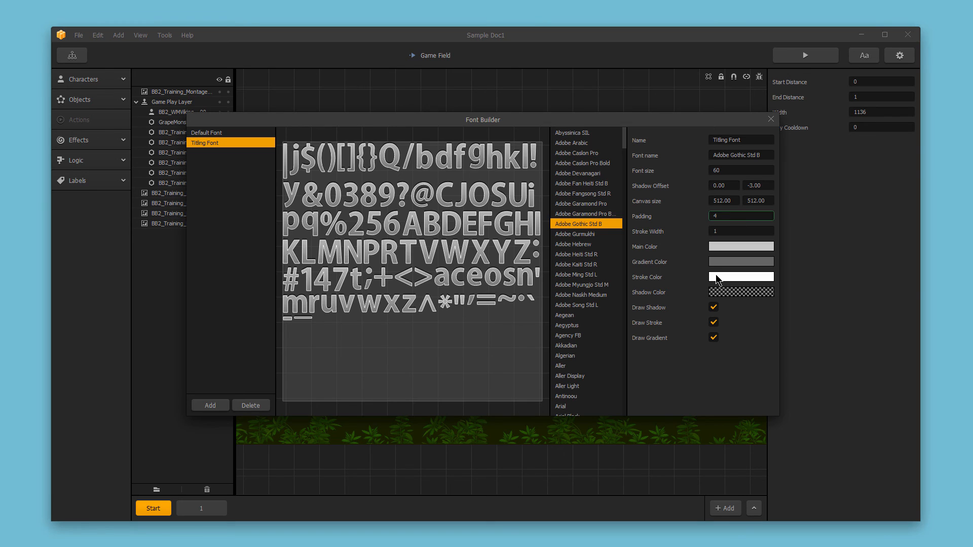
Step: Set the stroke colour to orange (#ff804e) via the Select Color dialog
left_click(740, 276)
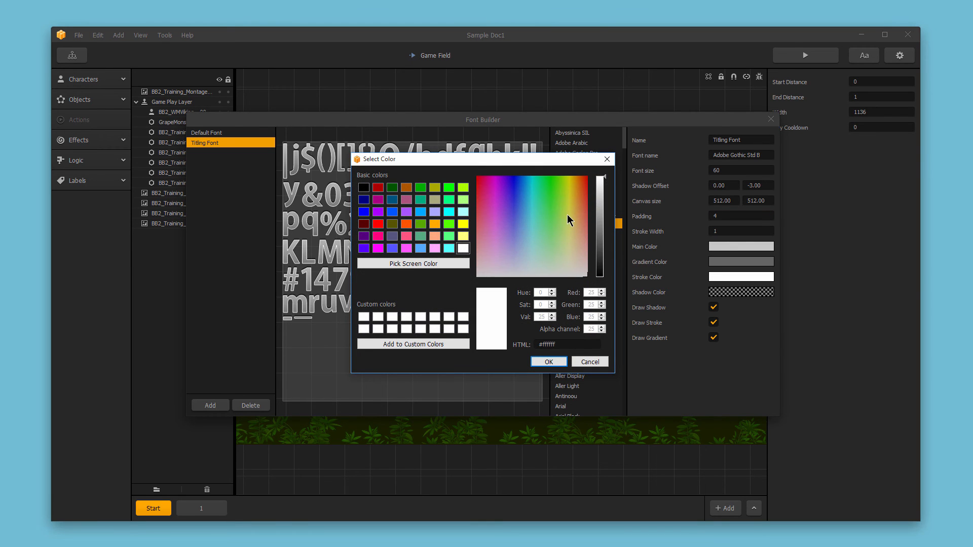
left_click(582, 206)
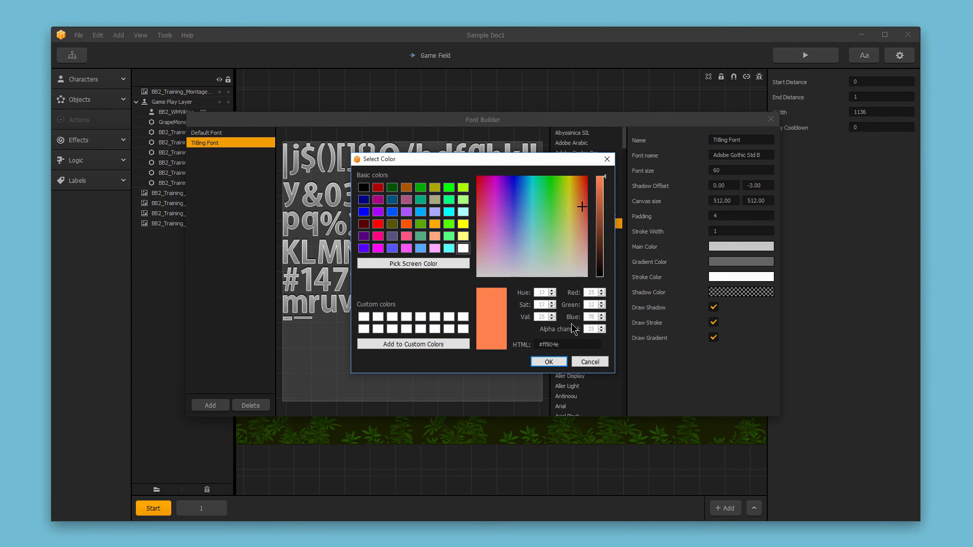
left_click(549, 360)
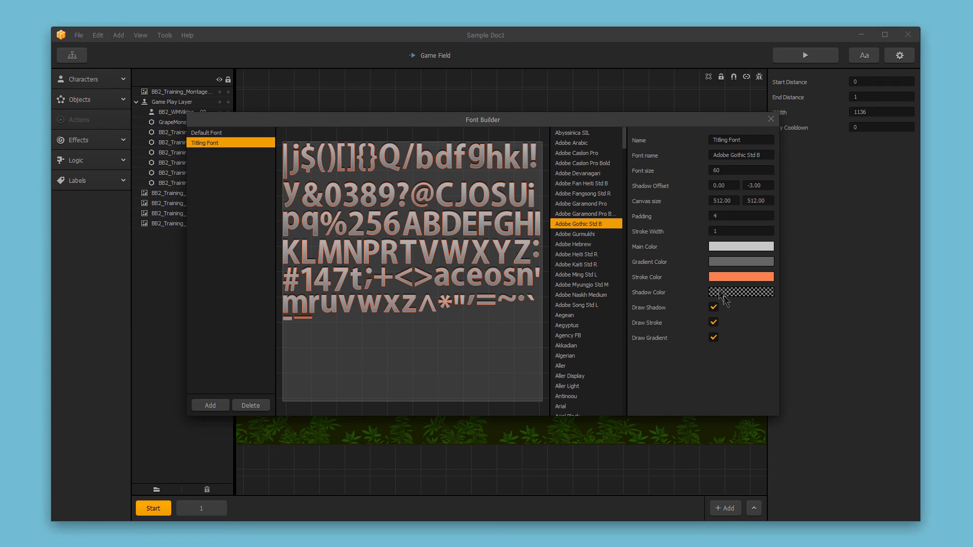
mouse_move(725, 298)
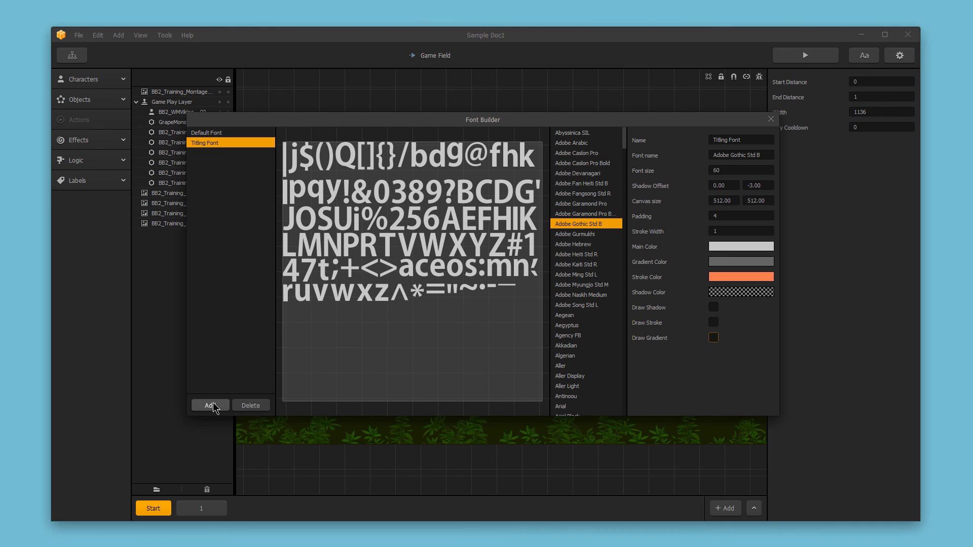
Step: Delete the Default Font so only Titling Font remains in the list
left_click(205, 131)
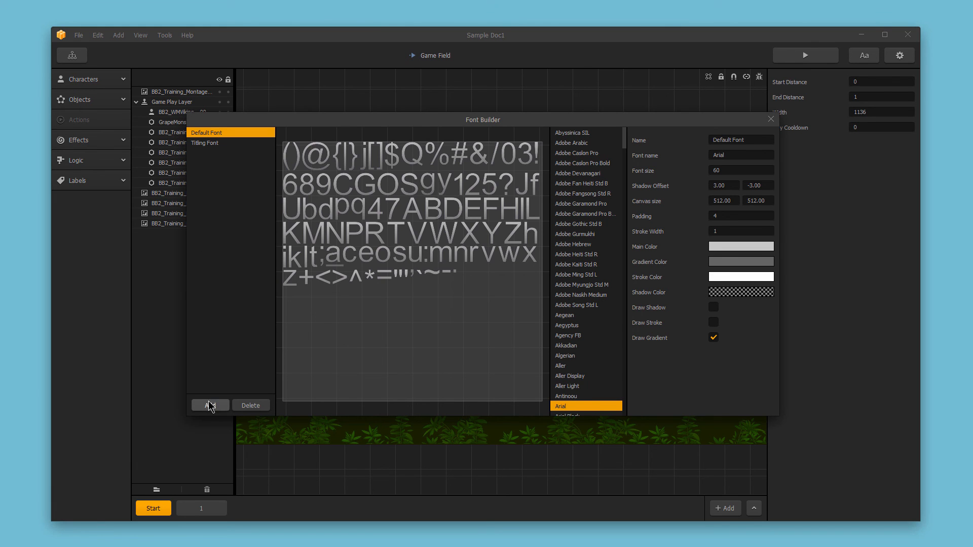
left_click(205, 132)
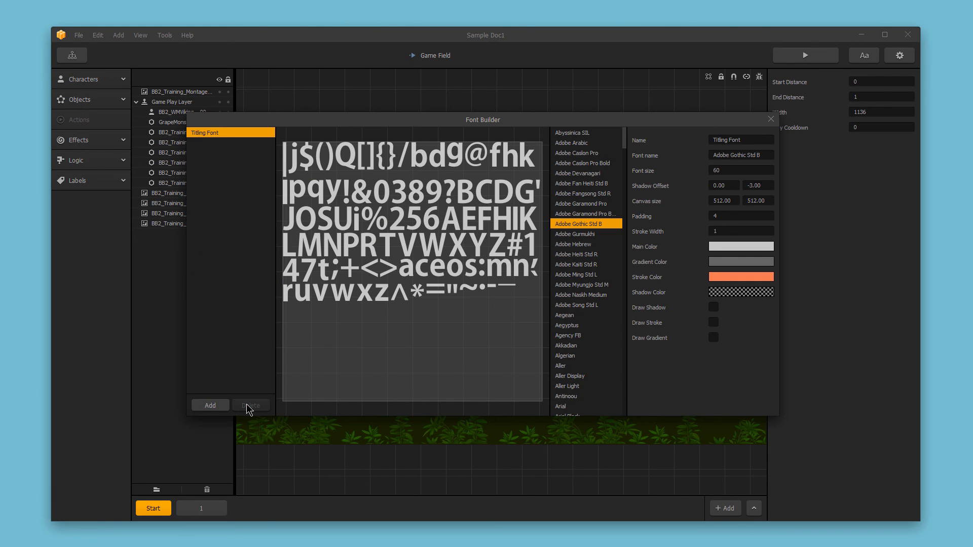